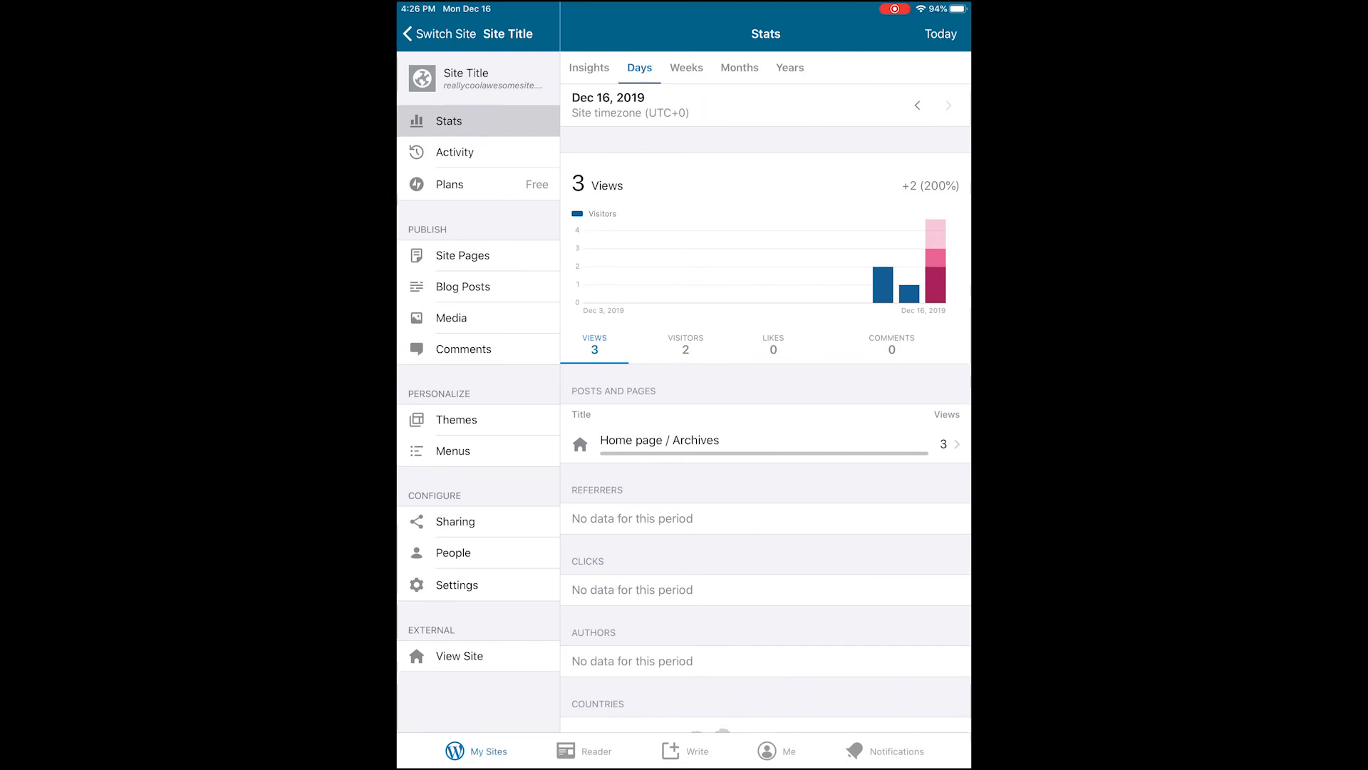
Switch from the site's stats to the Me account area in the tab bar.
click(777, 752)
text(Help me p)
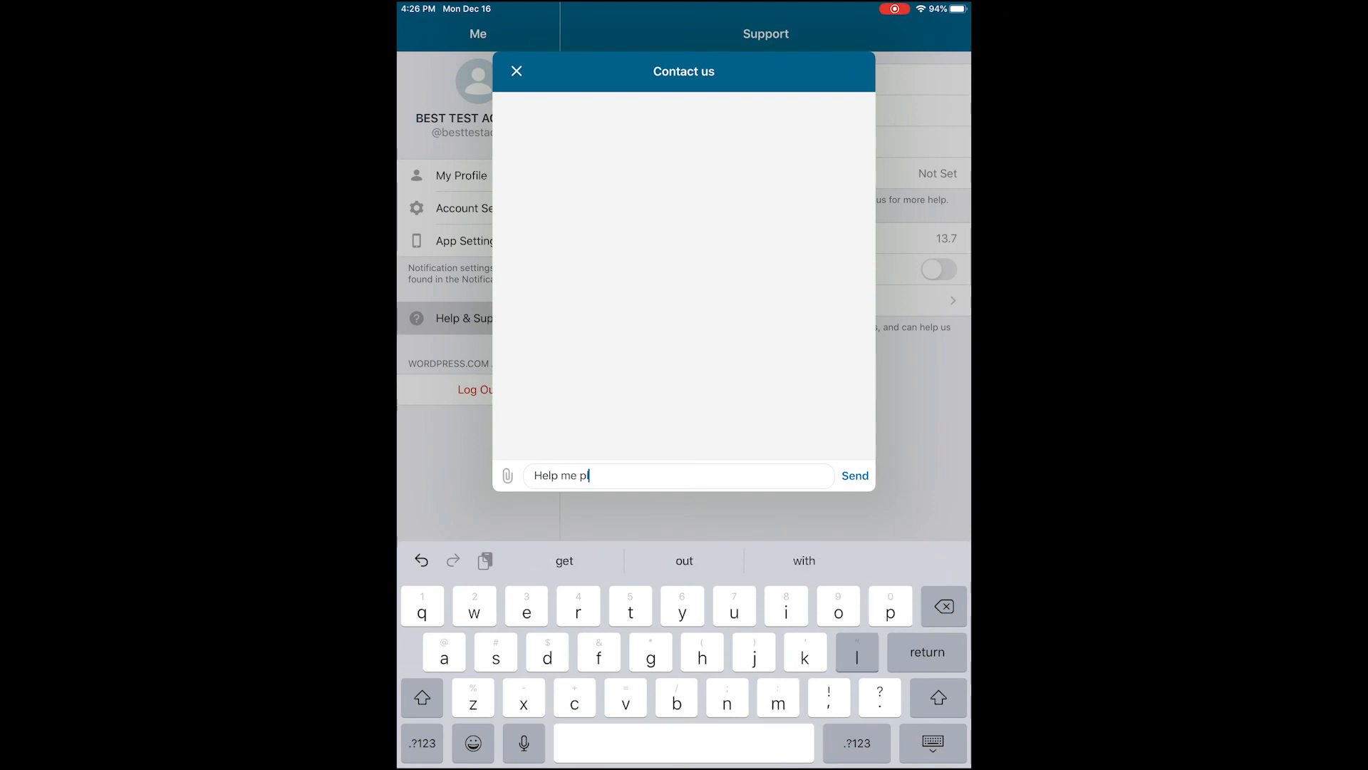
Finish typing 'Help me please' in the Contact us box and send it to support.
text(lease)
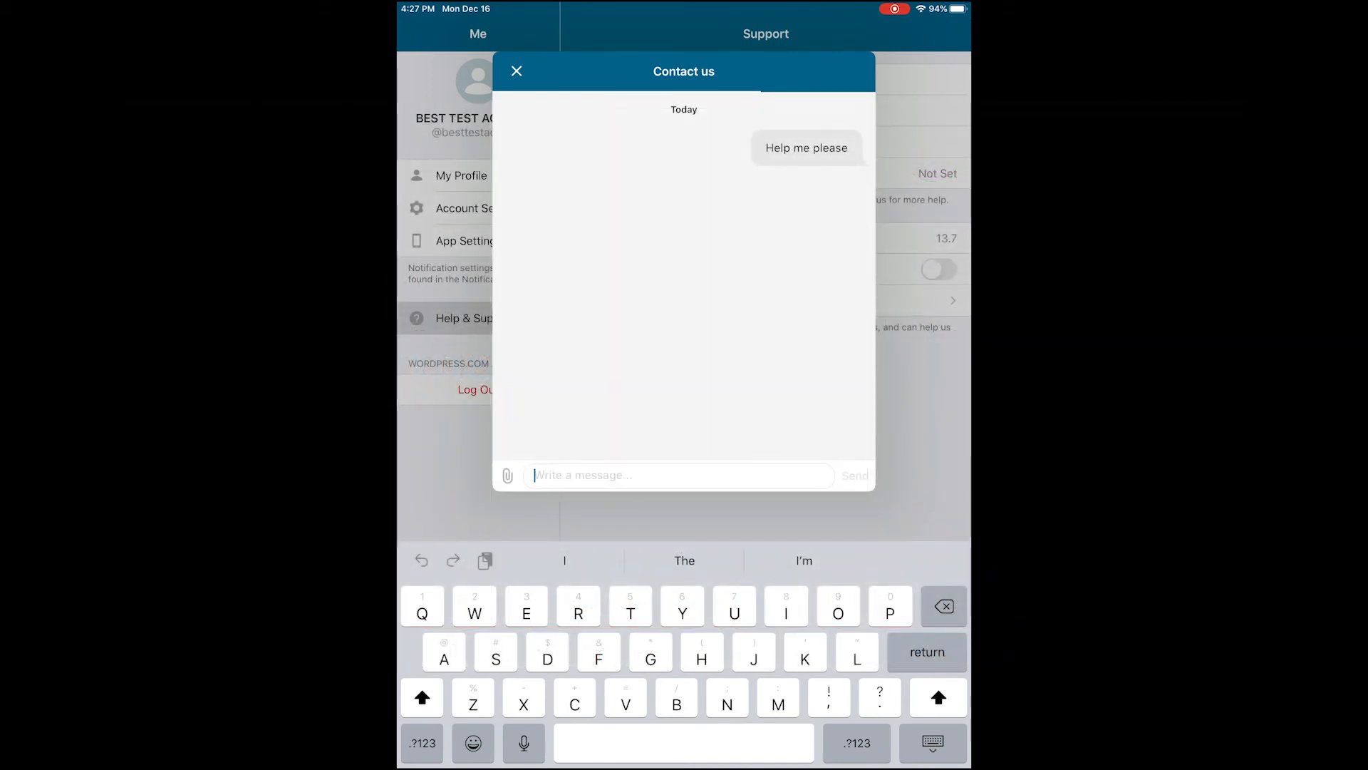
text(Wher)
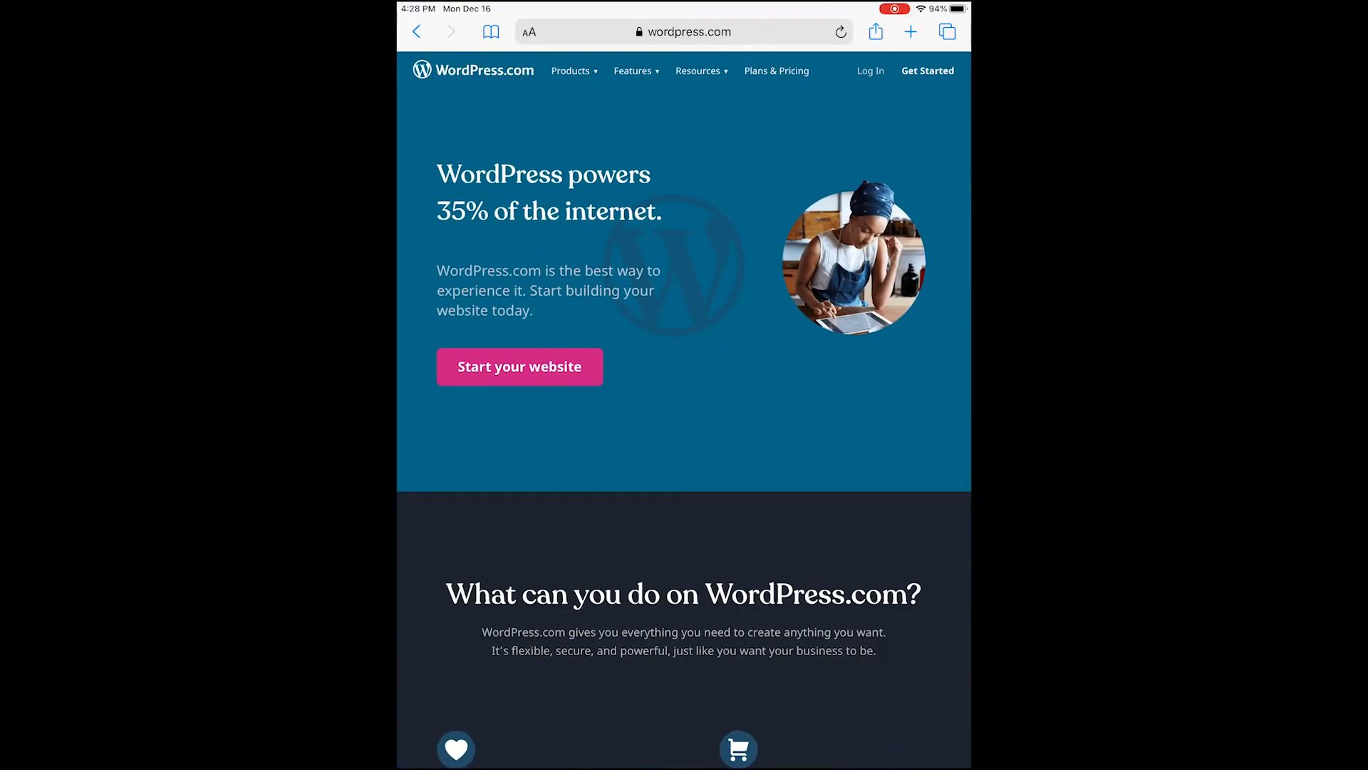
Log in to WordPress.com in Safari with the account email and password.
click(869, 71)
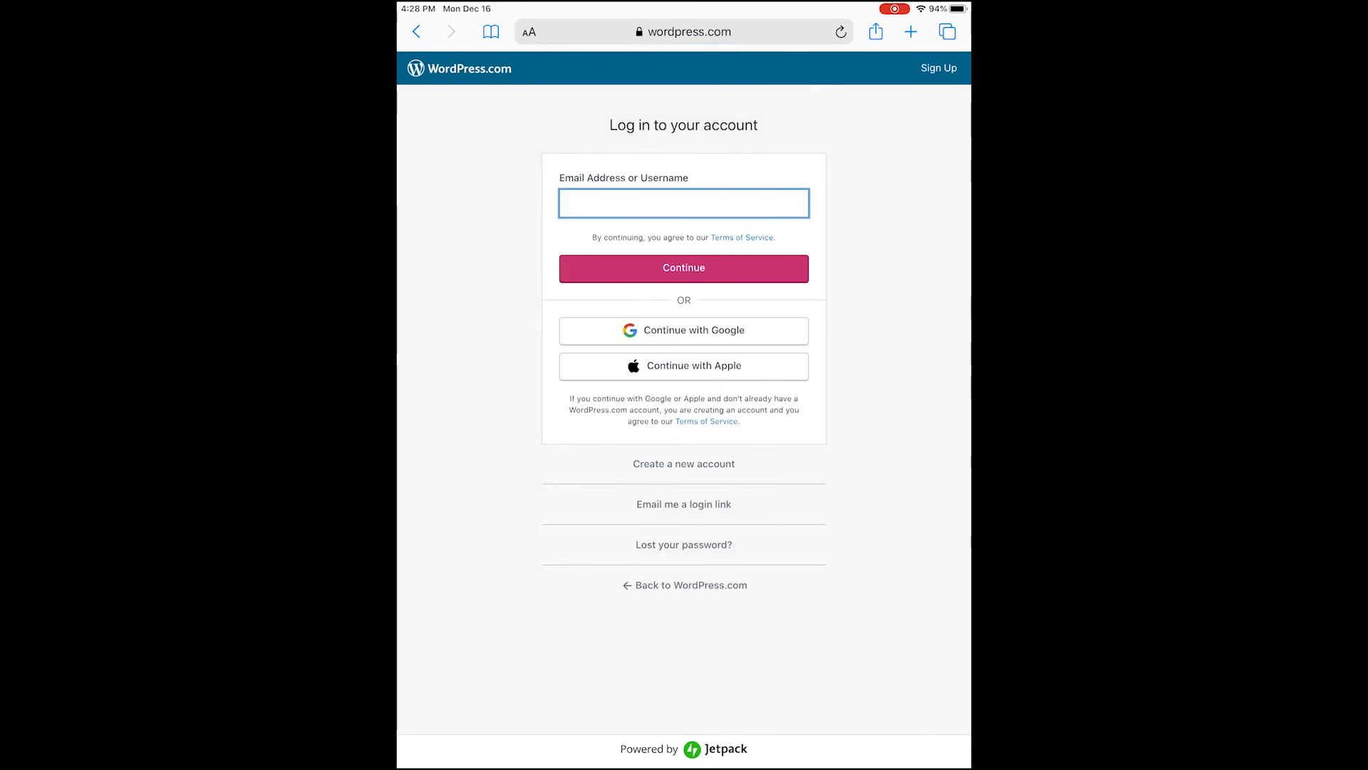
text(the)
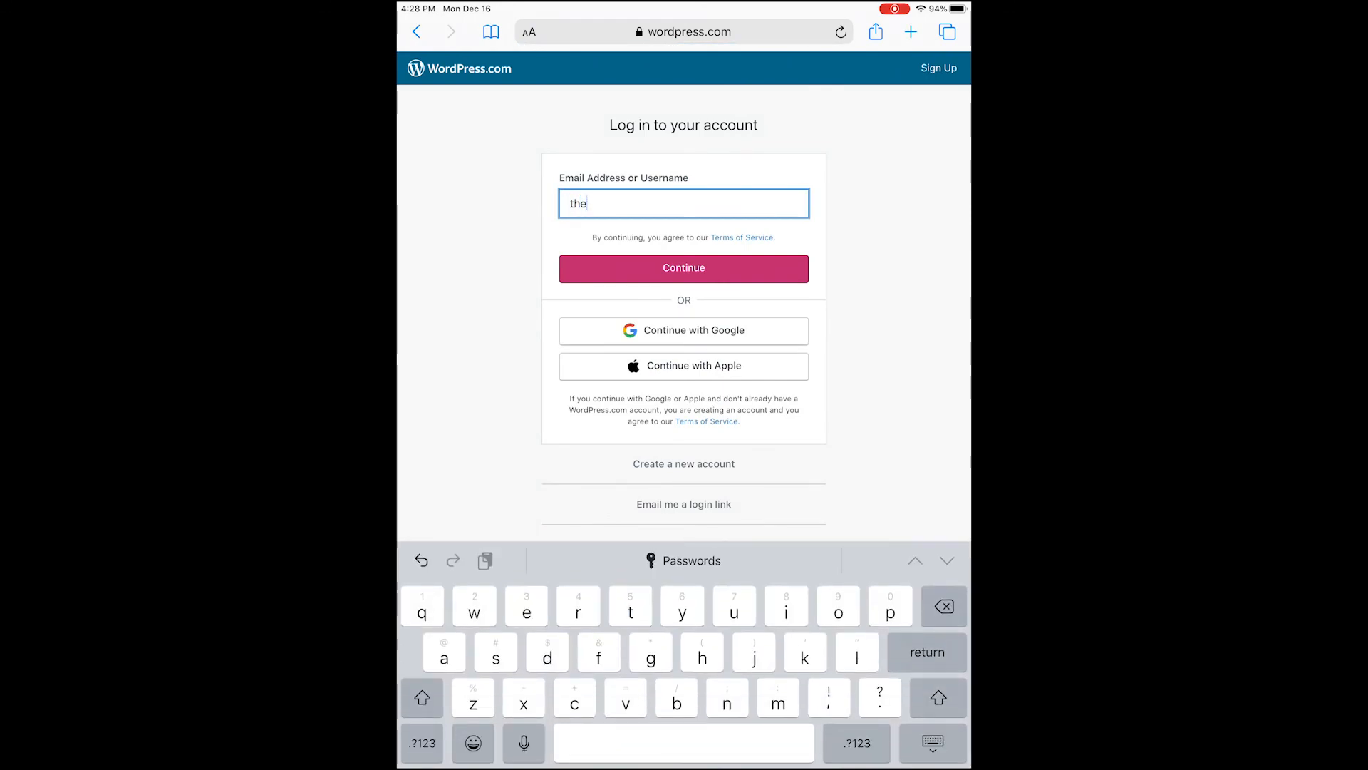
click(685, 268)
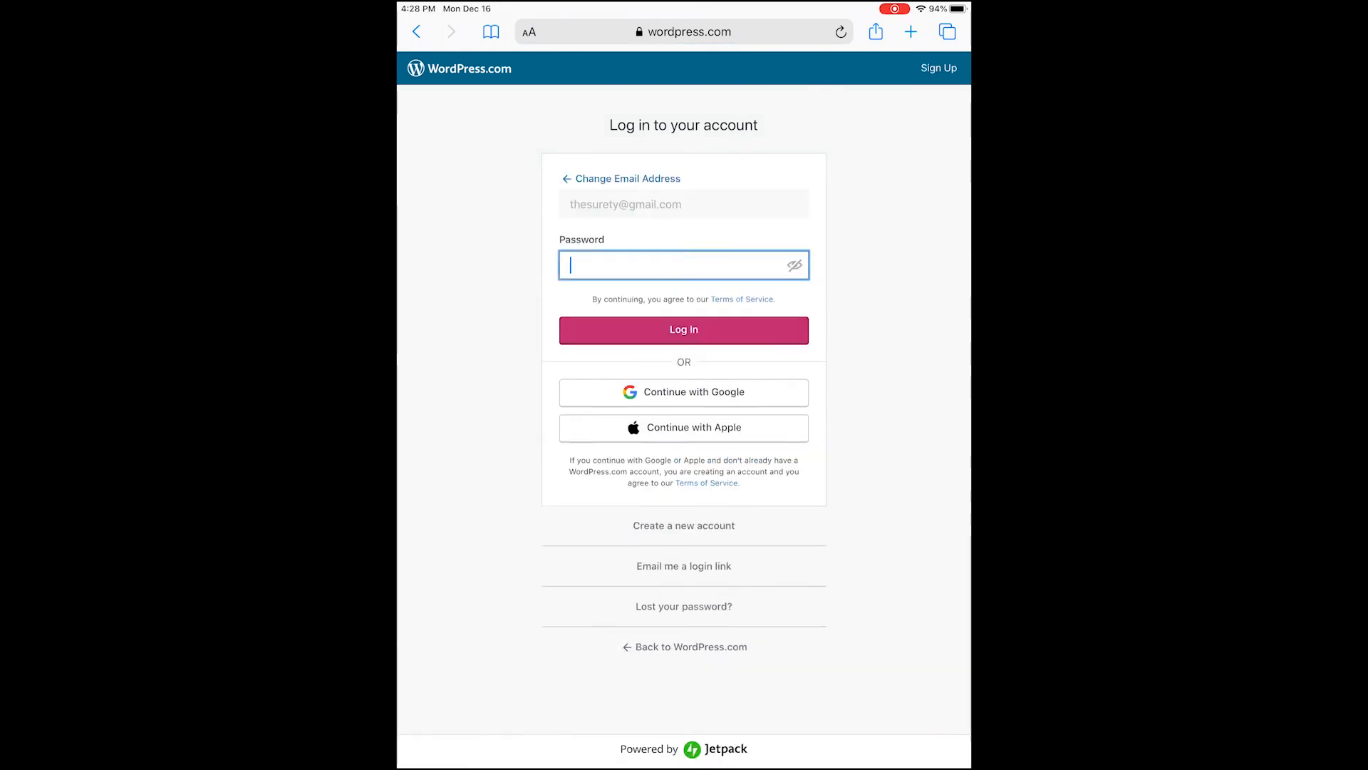
click(685, 330)
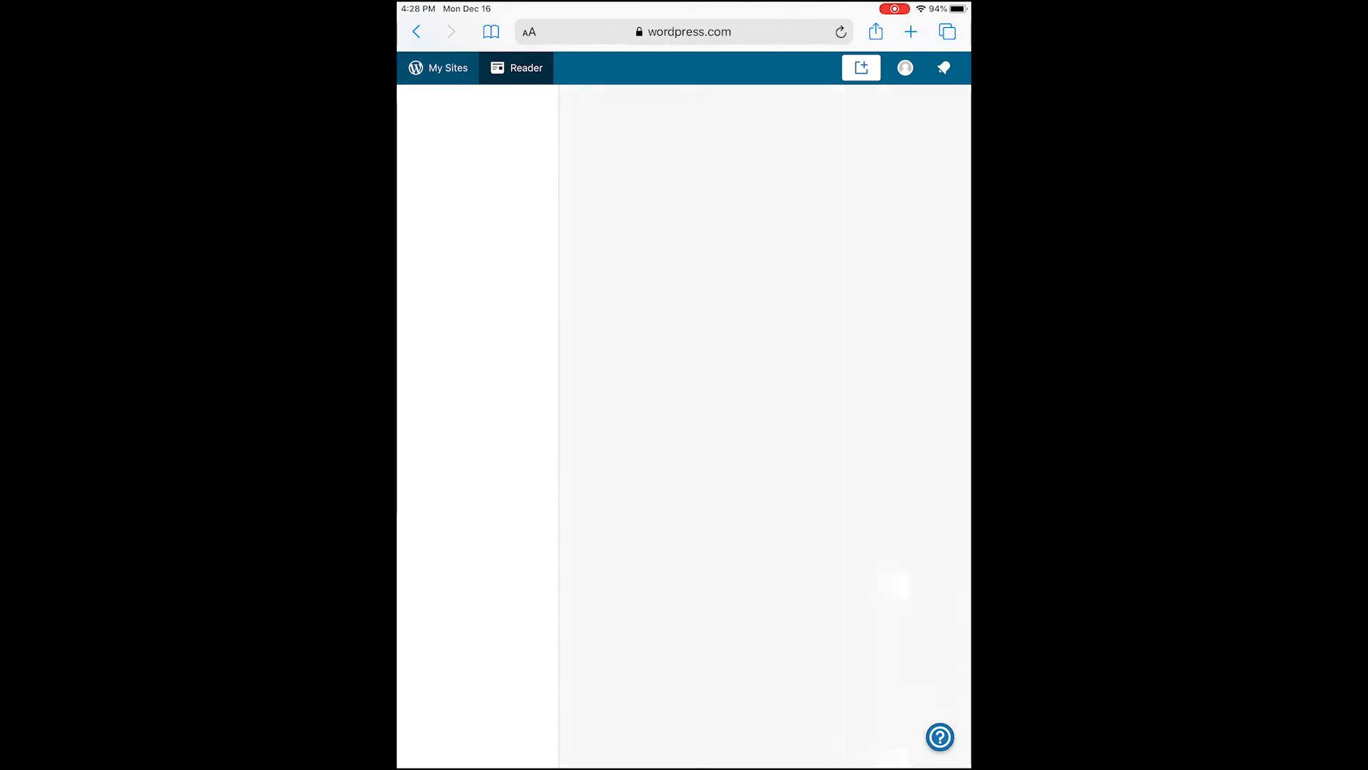
Go to My Sites to show the site's Stats and Insights page.
click(439, 67)
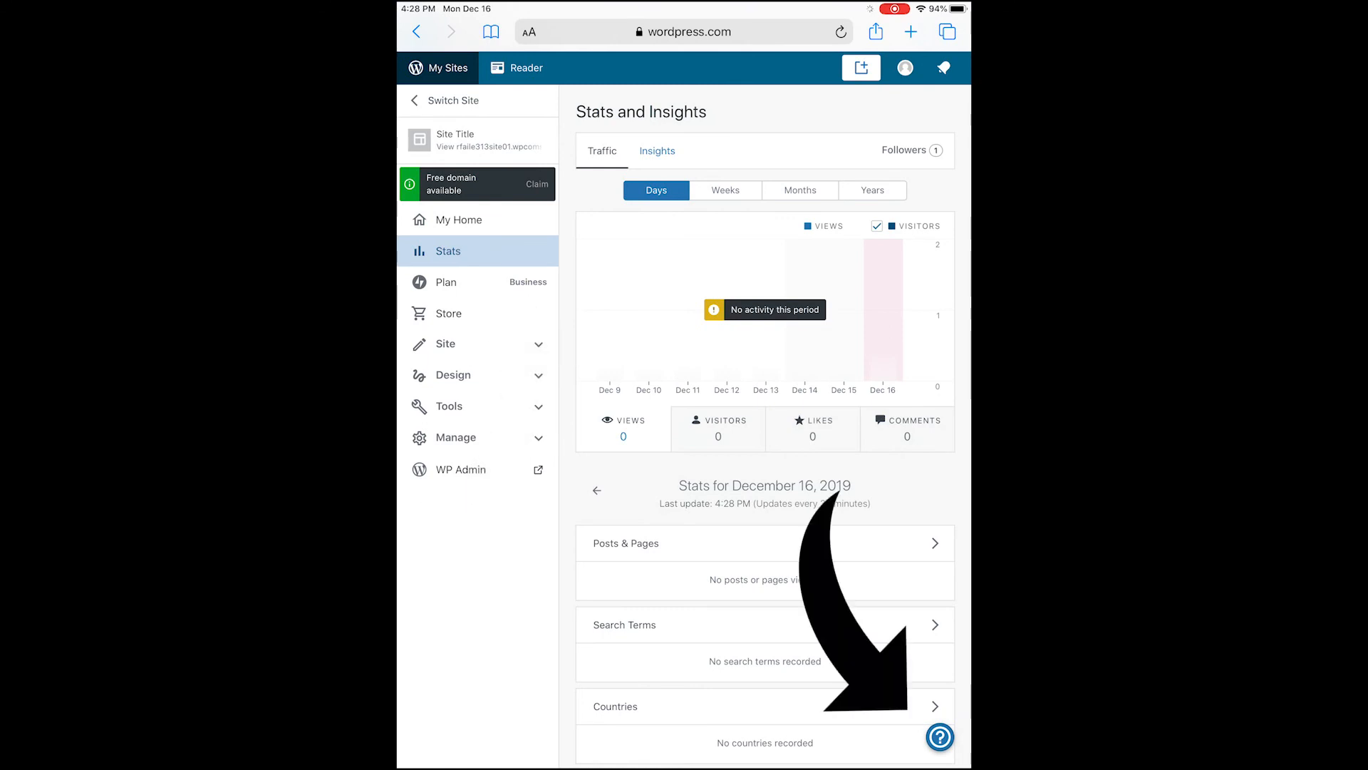
Reach the Contact us form from the ? help panel.
click(941, 738)
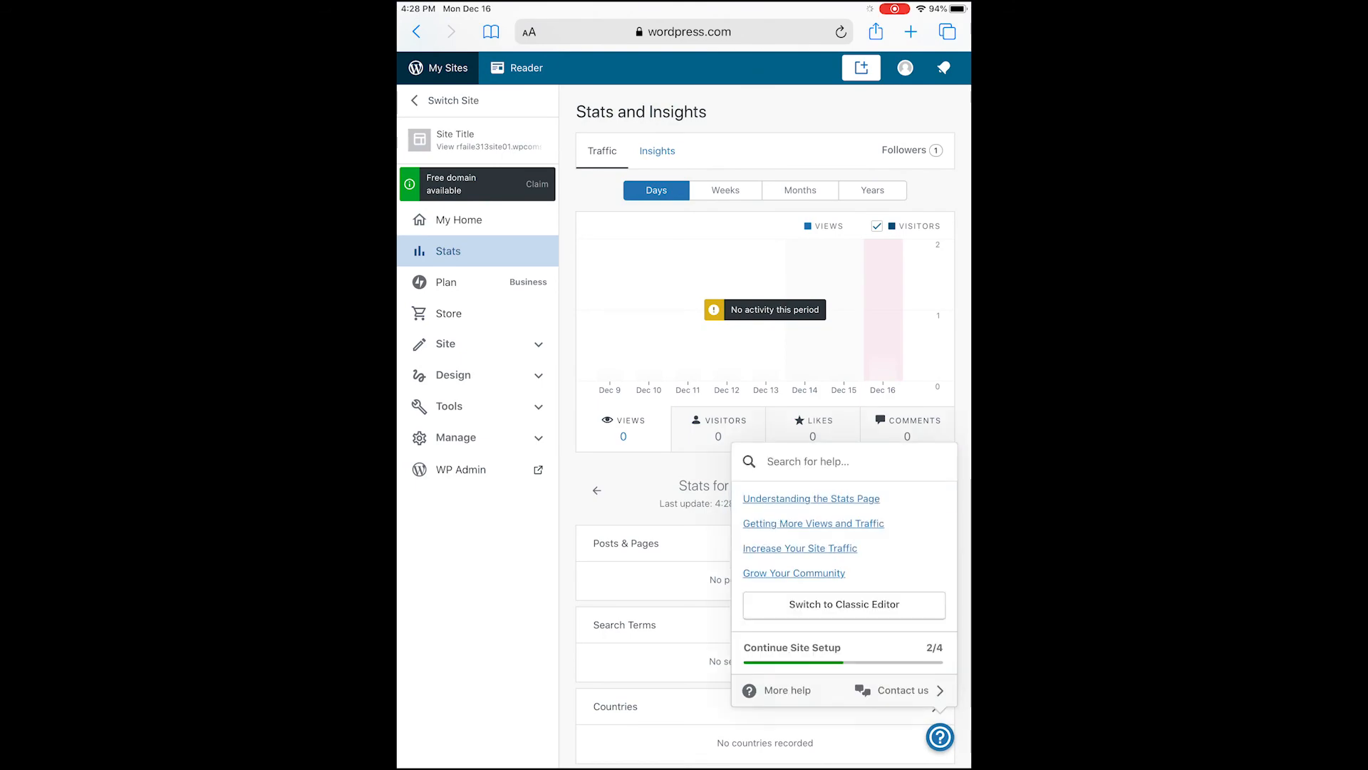
click(902, 690)
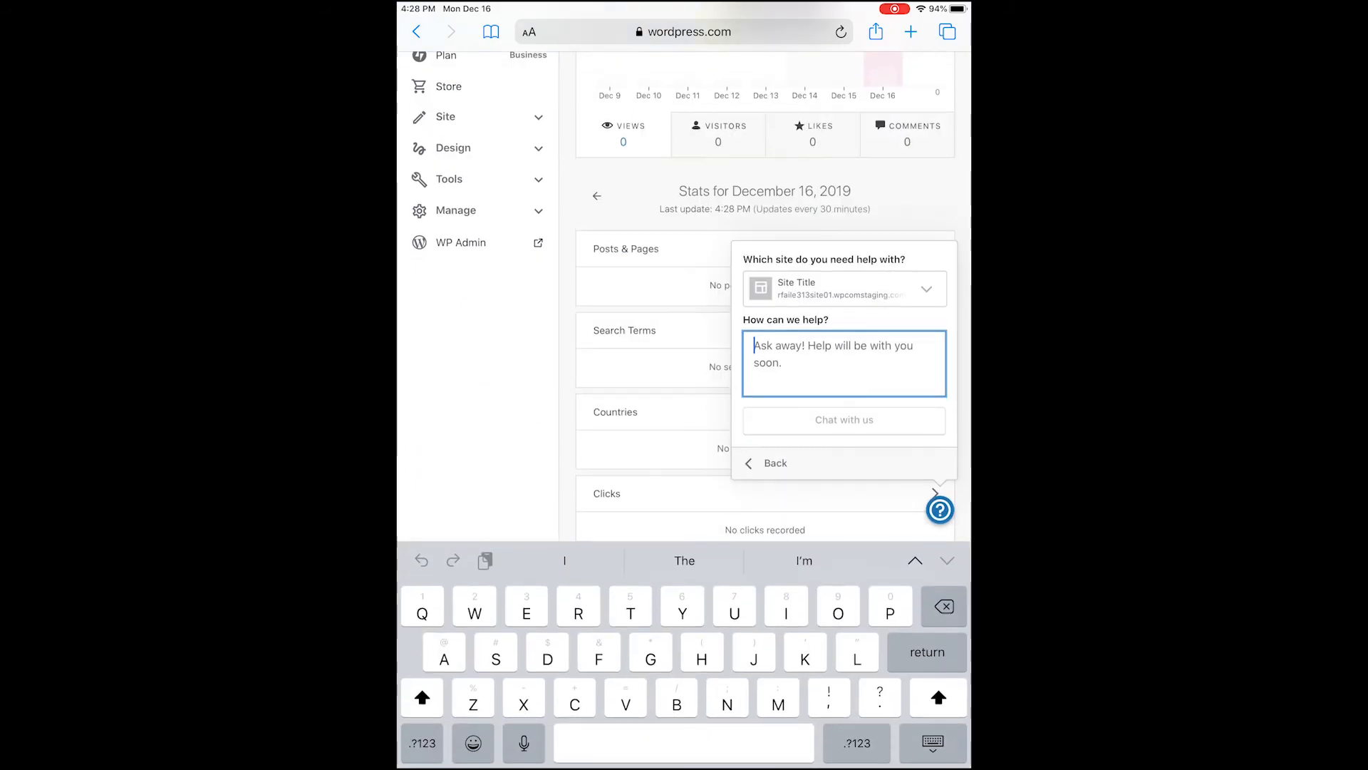
Send support the chat message 'Hey I need help' via Chat with us.
text(Hey)
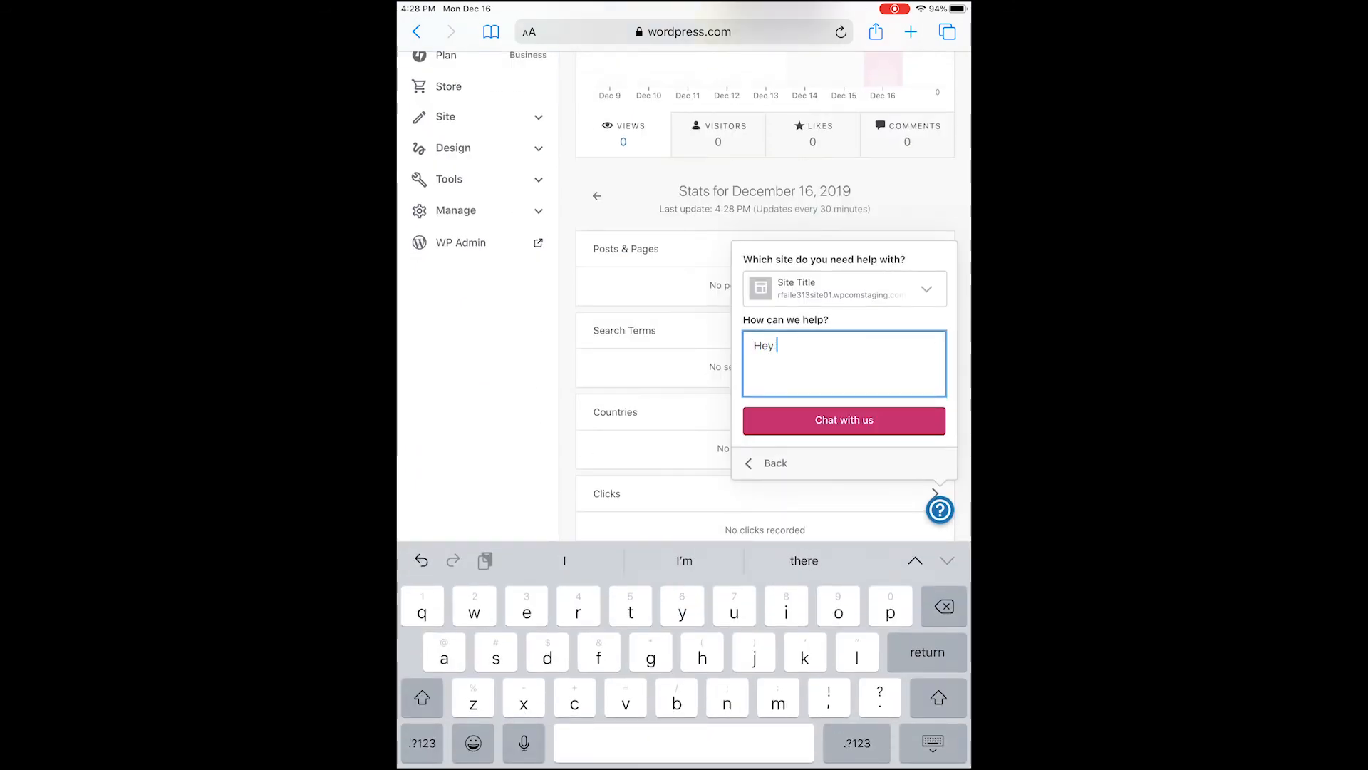
text(I need he)
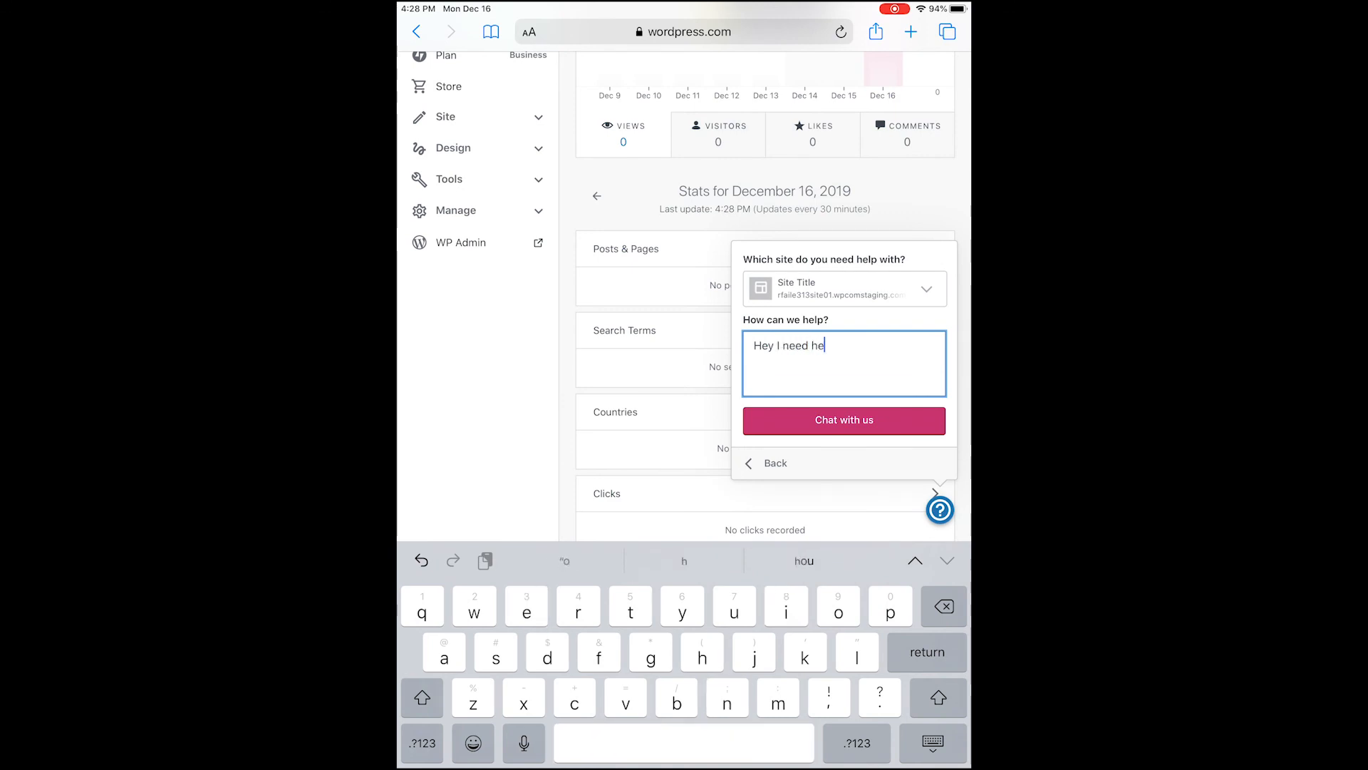
text(lp)
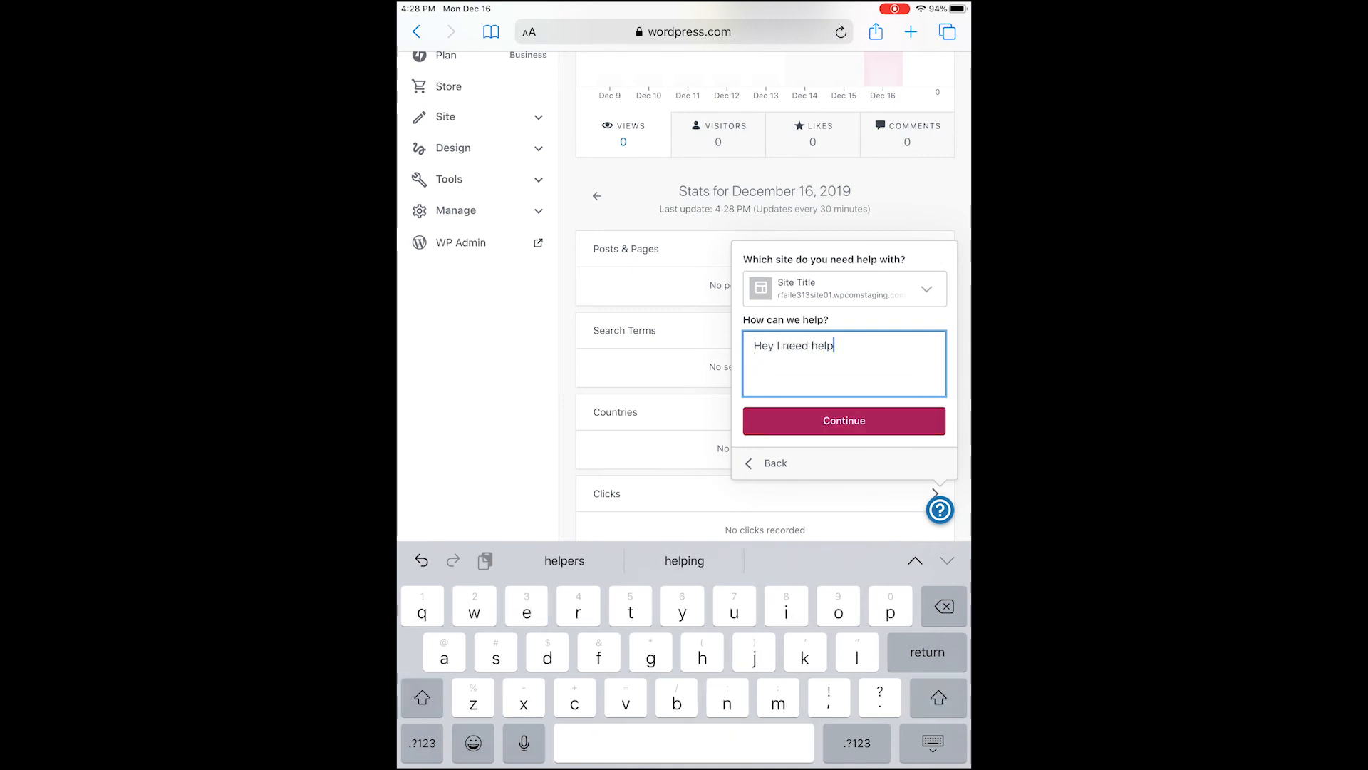
click(844, 421)
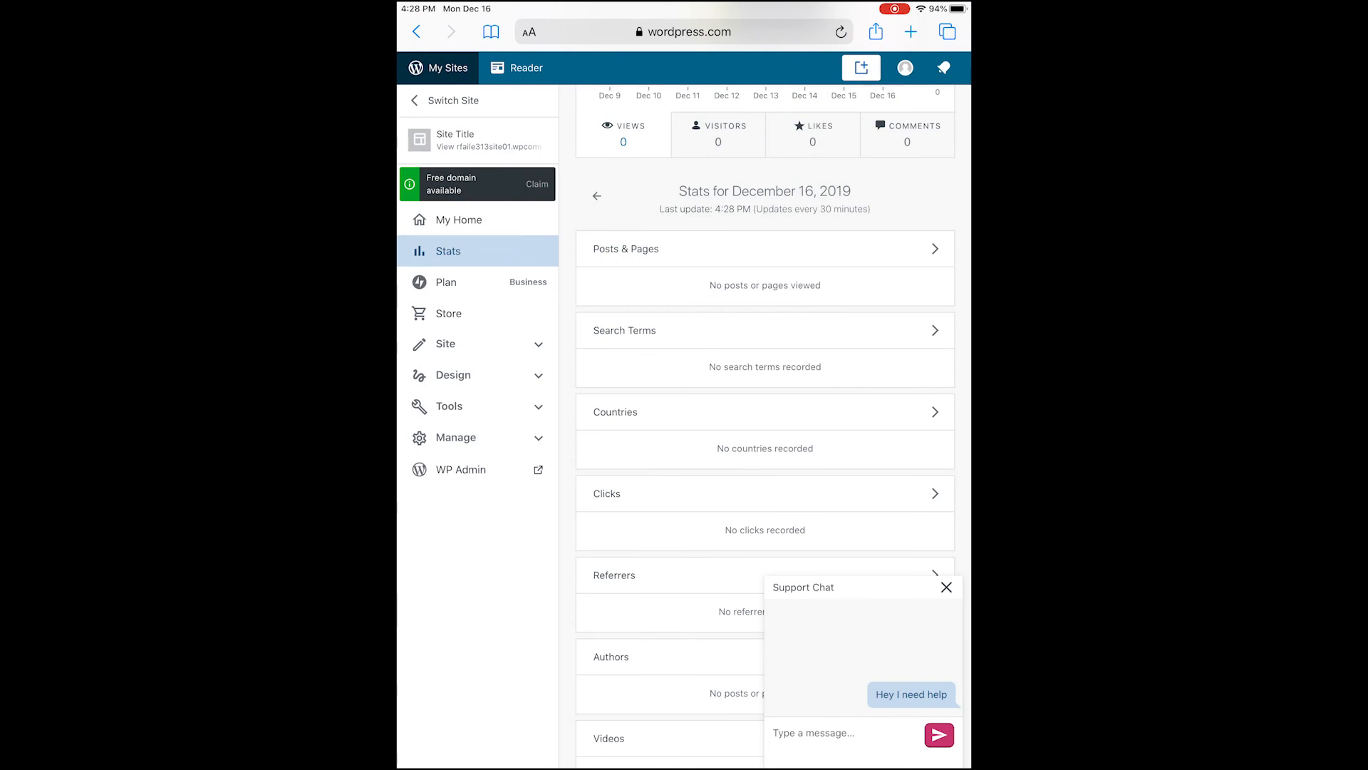